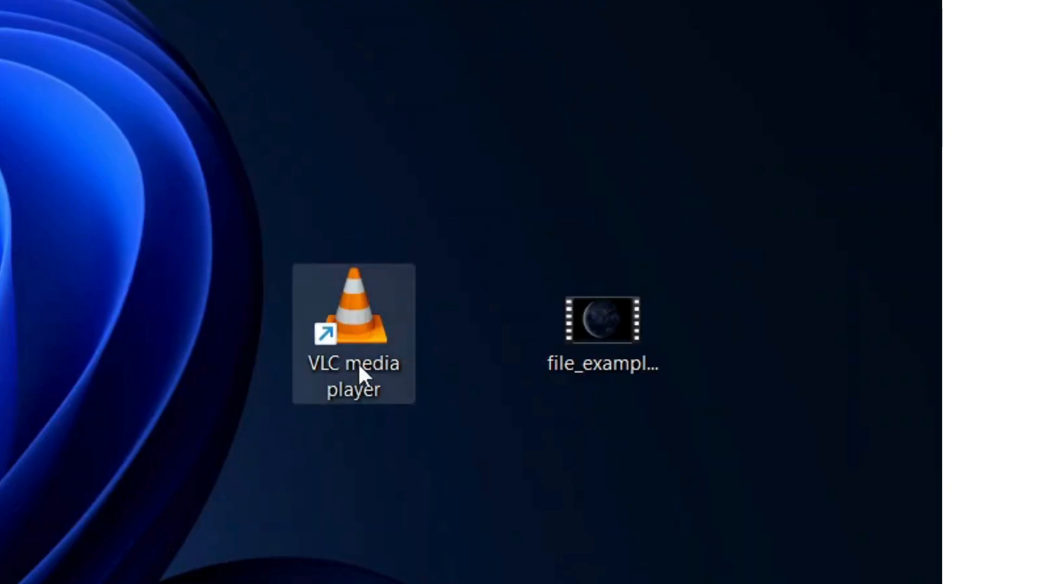
Step: Launch VLC from the desktop shortcut and open Tools > Preferences
double_click(351, 314)
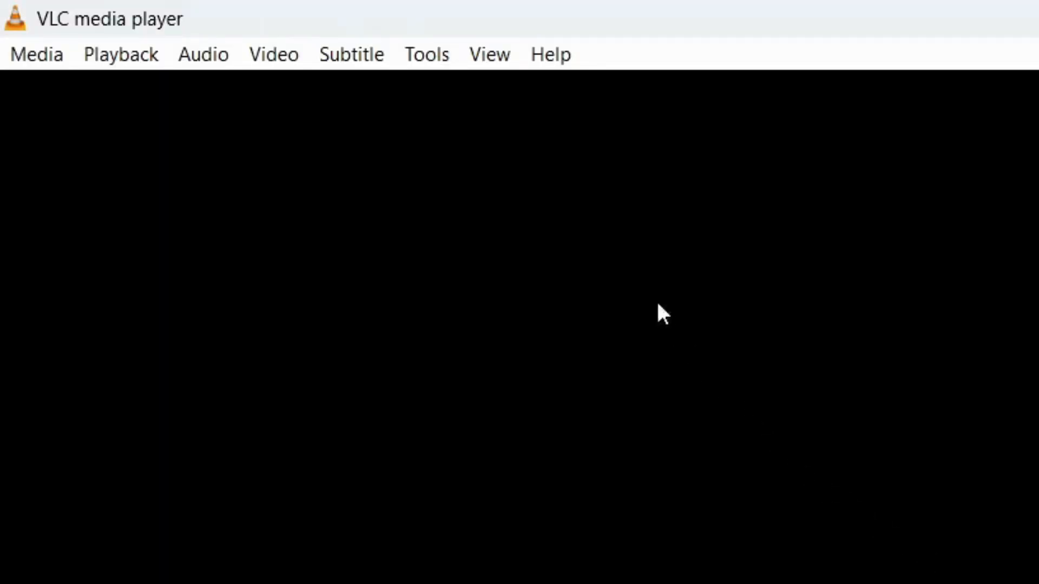
left_click(426, 54)
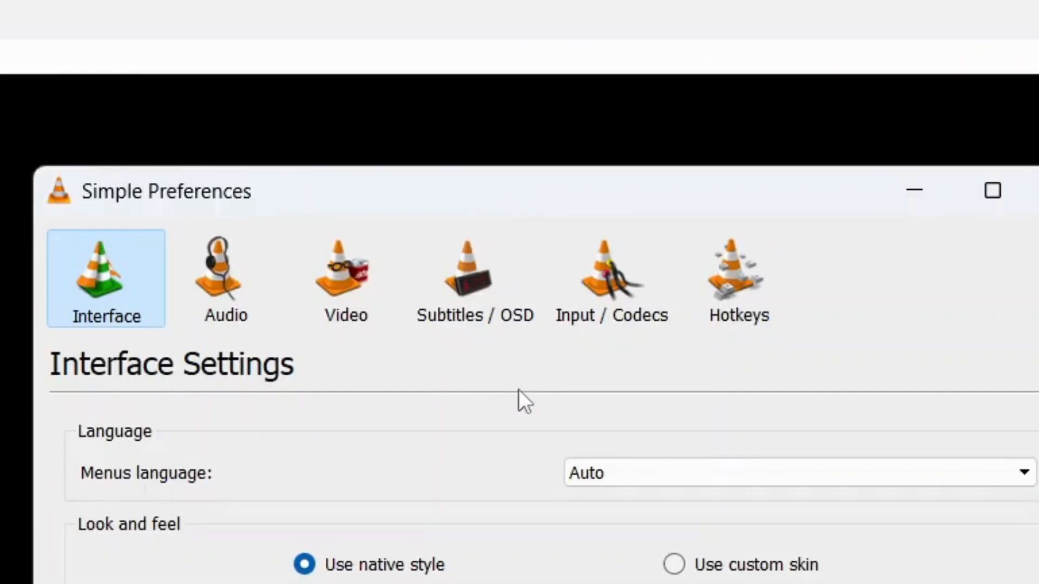
Step: Show the Input / Codecs settings and scroll down to the Files section
left_click(611, 278)
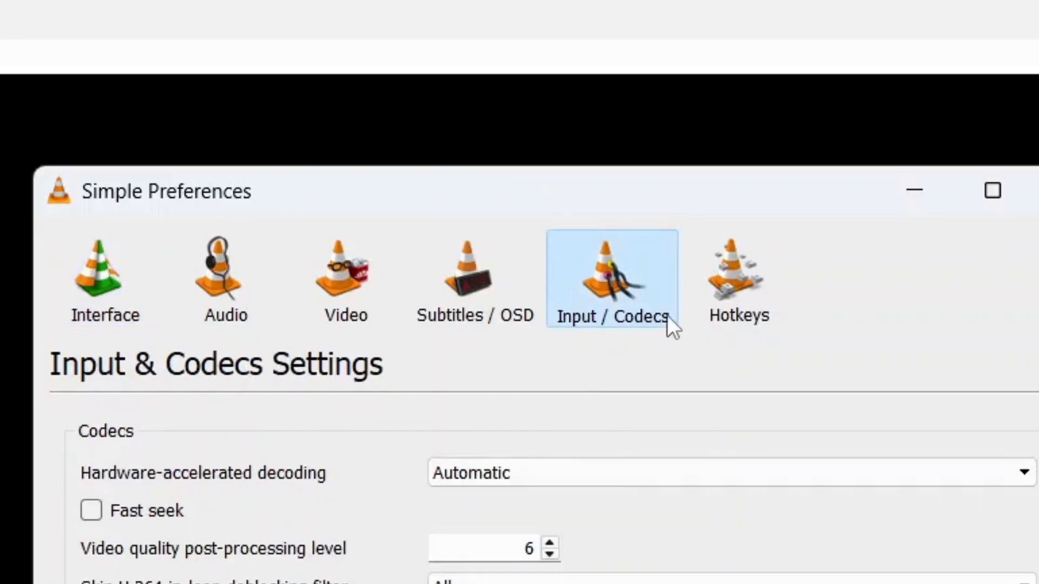
scroll("down", 3)
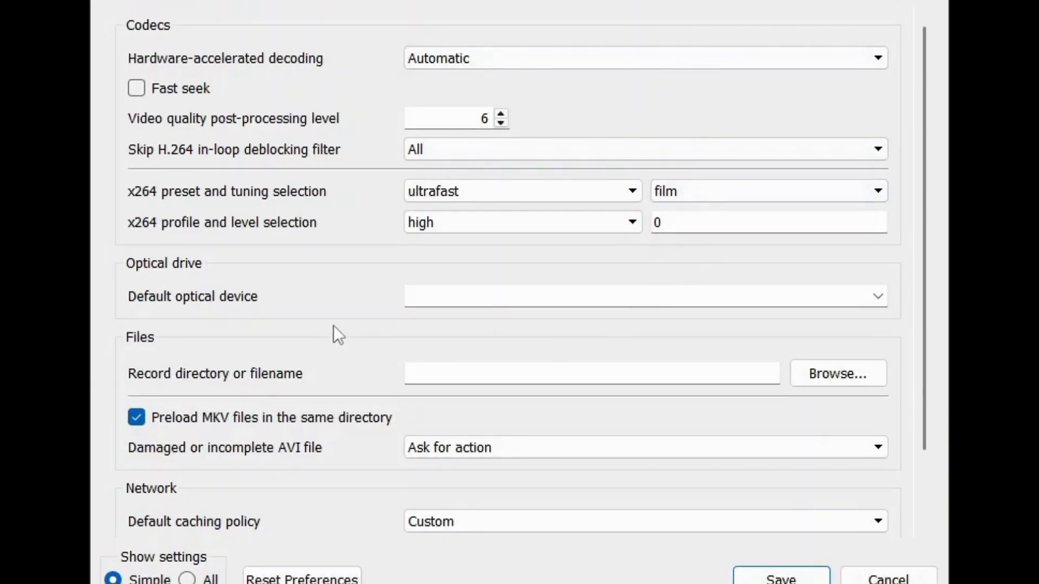
mouse_move(419, 445)
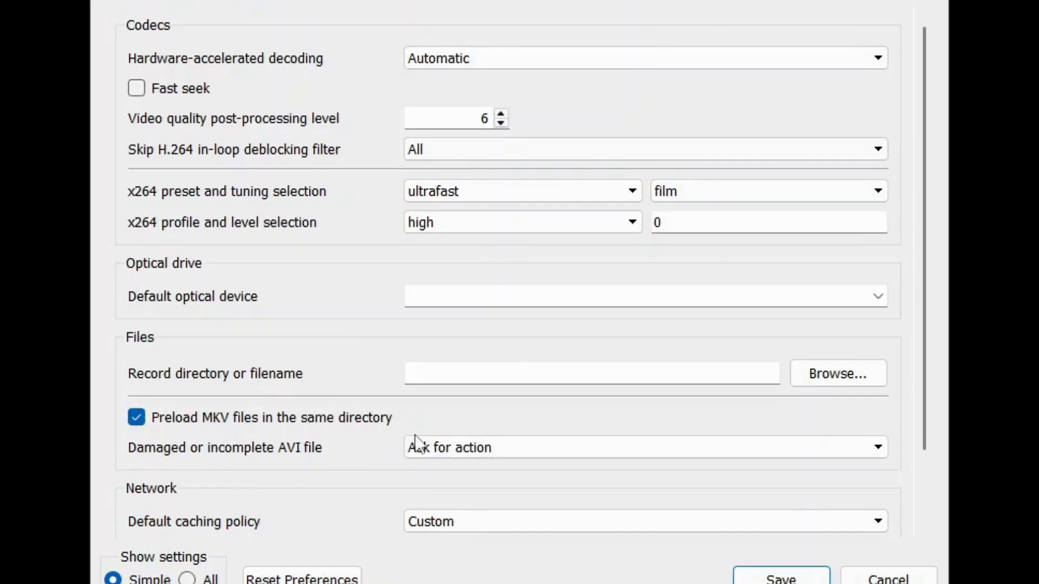
Step: Set 'Damaged or incomplete AVI file' to Always fix
left_click(644, 447)
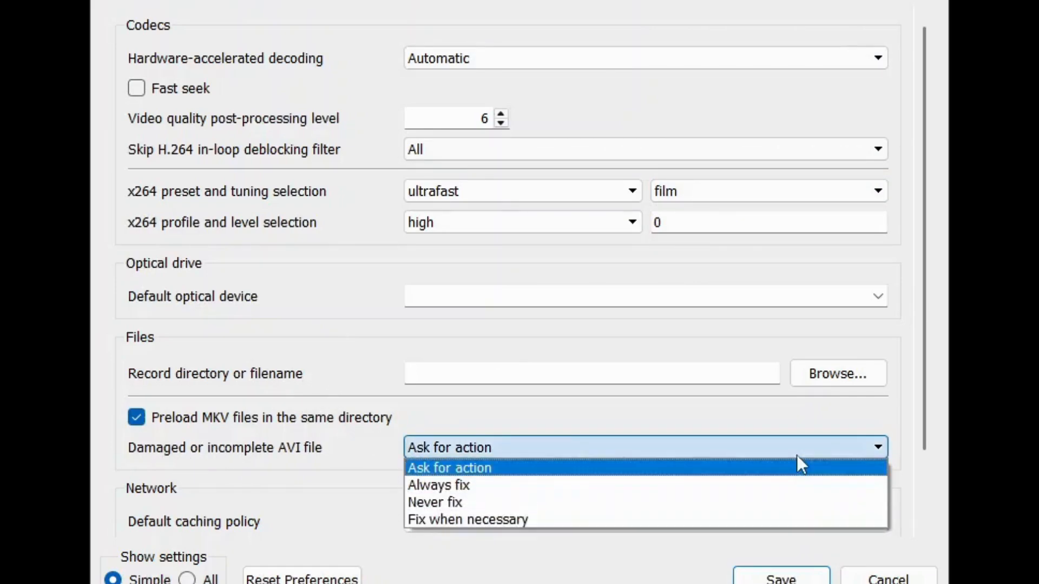
mouse_move(785, 500)
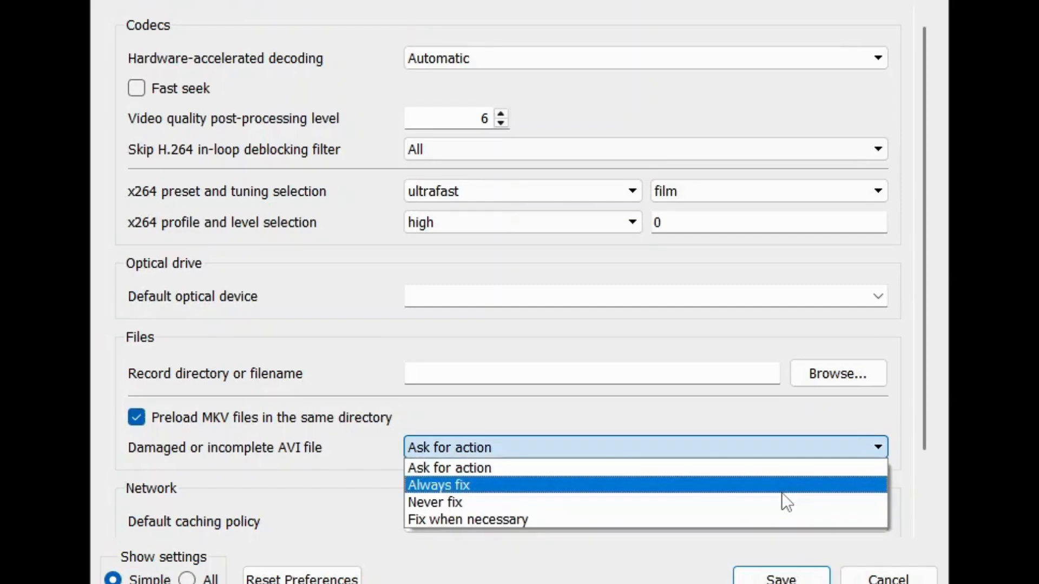
left_click(438, 484)
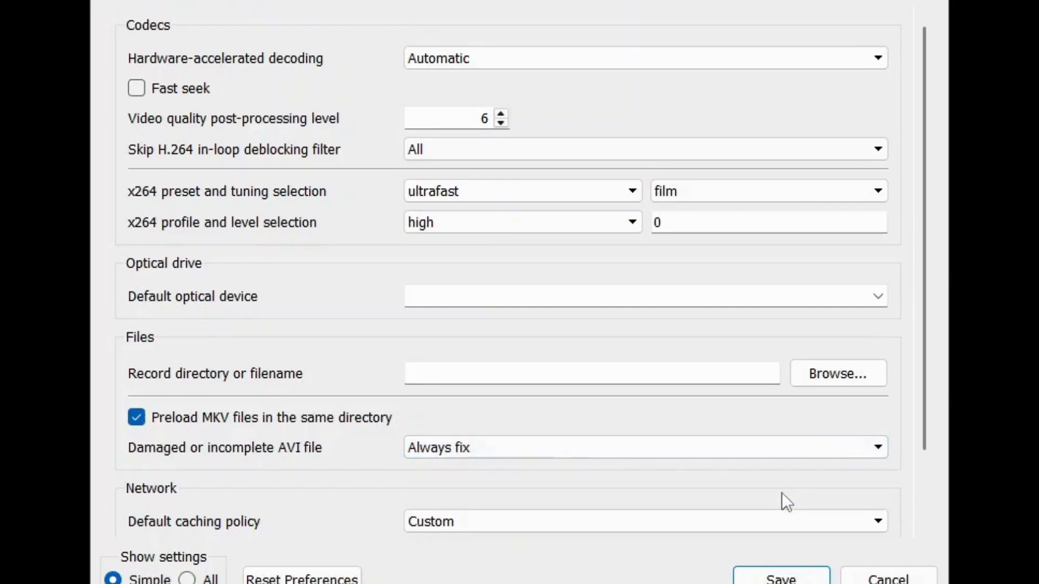